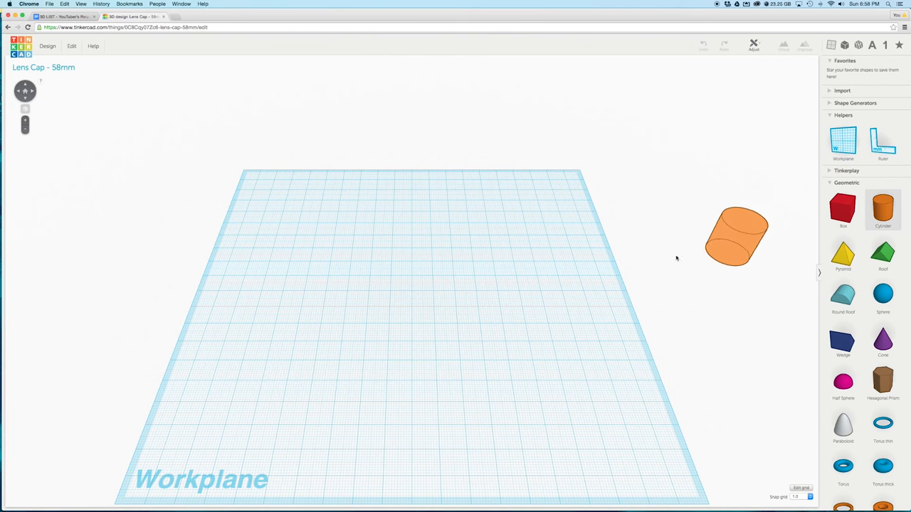
- Add a cylinder and flatten it into a thin 58 mm disc for the cap base
drag(882, 209, 417, 288)
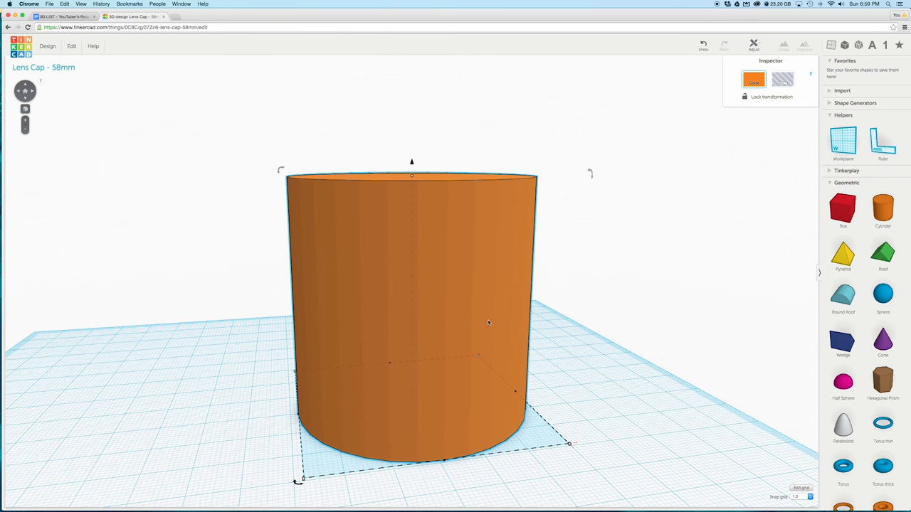
drag(411, 176, 412, 309)
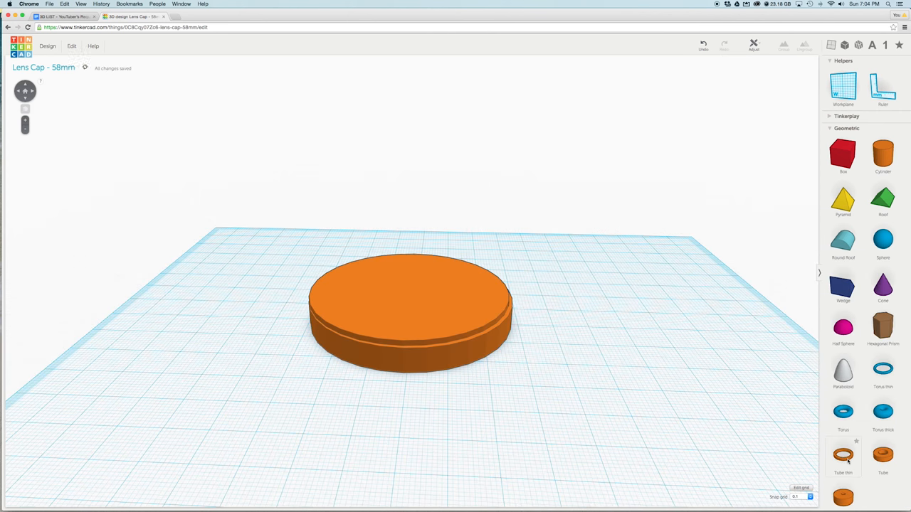
- Lay a red box across the cap and stretch it to 42.10 mm
click(844, 455)
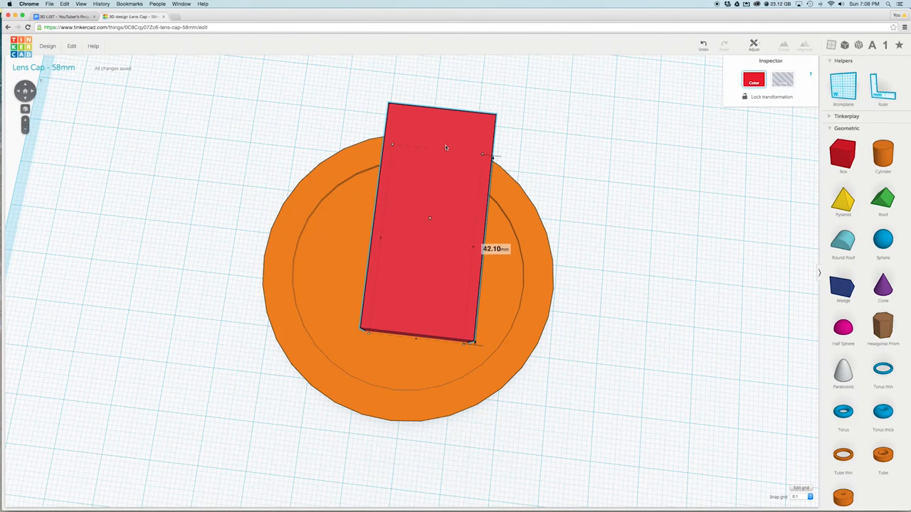
- Size the red boxes over the cap edges (second at 21.70 by 36.10 mm), group them, and set them to Hole
drag(416, 342, 416, 452)
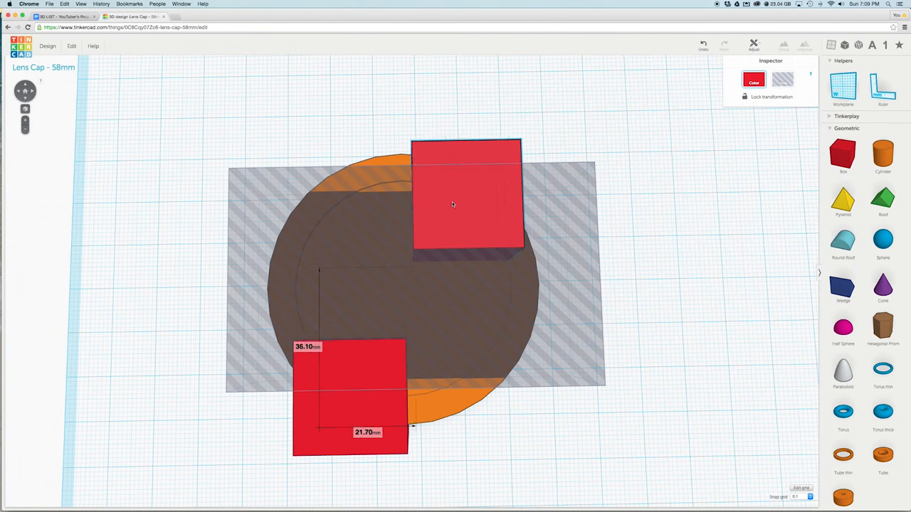
drag(466, 196, 456, 189)
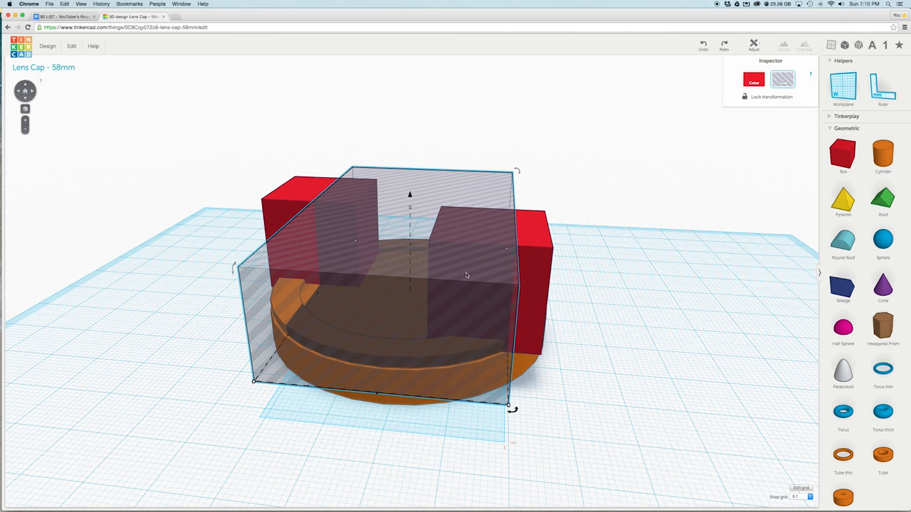
click(754, 79)
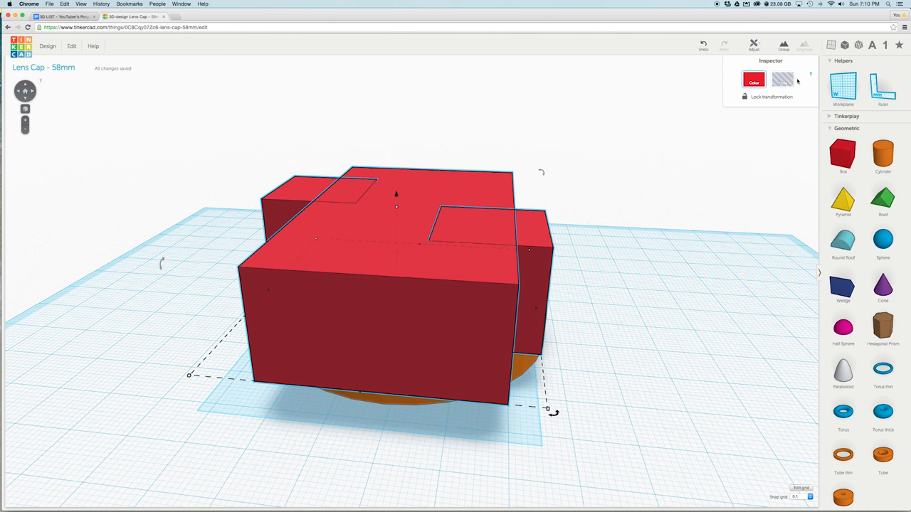
click(782, 79)
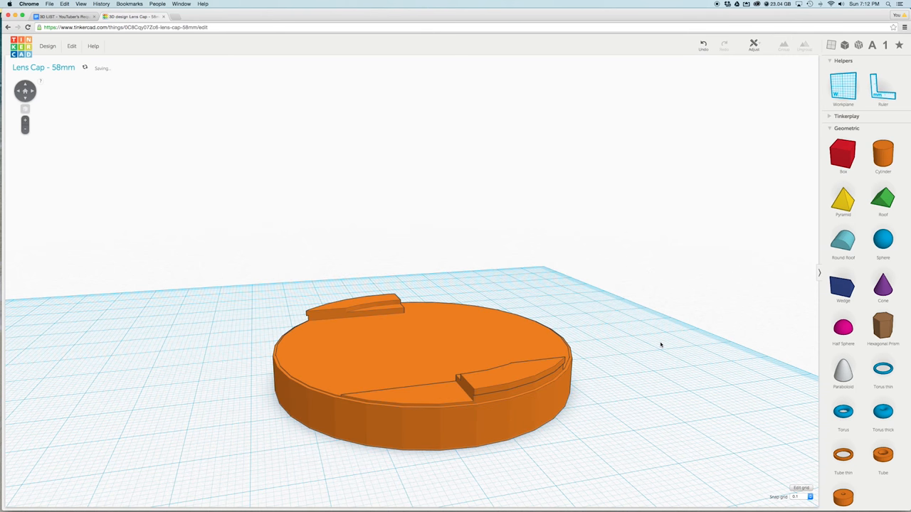
mouse_move(634, 347)
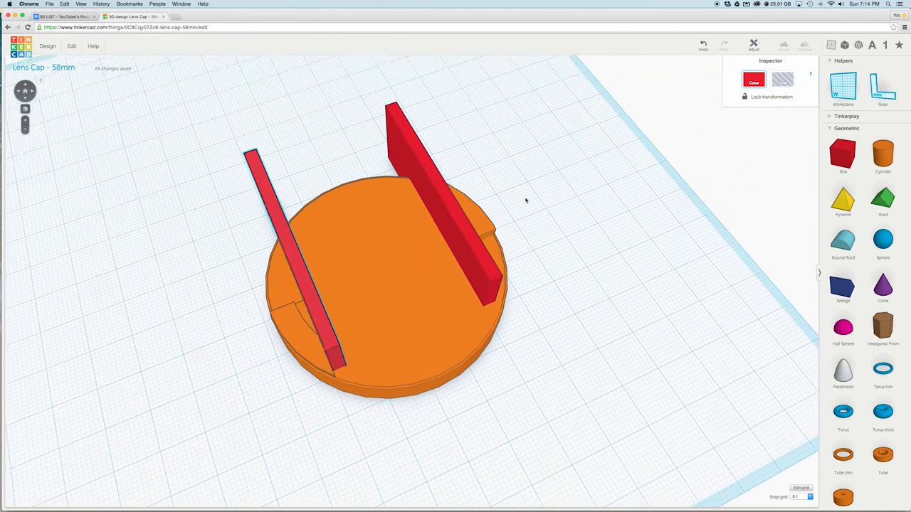
- Zoom the view while placing the thin slit bars across the cap
scroll(down, 3)
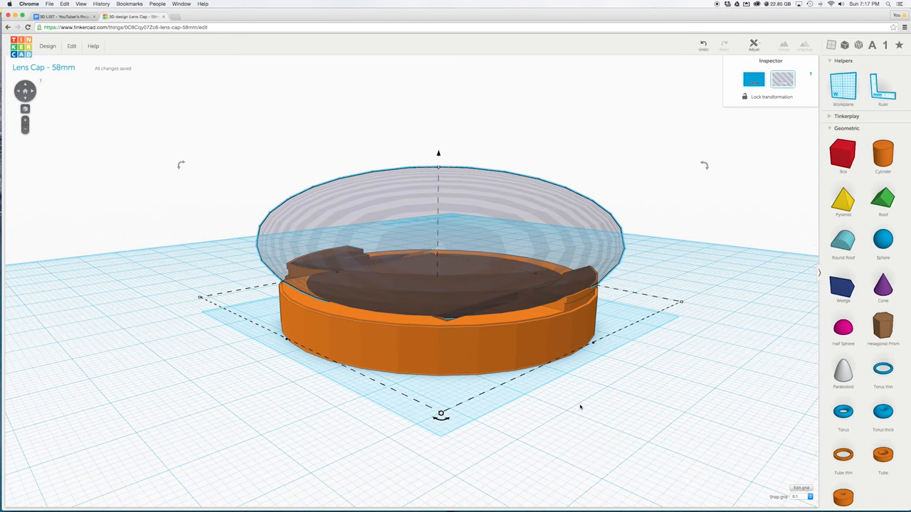
- Group the hole bars and inner cylinder with the cap to cut the slits
click(783, 44)
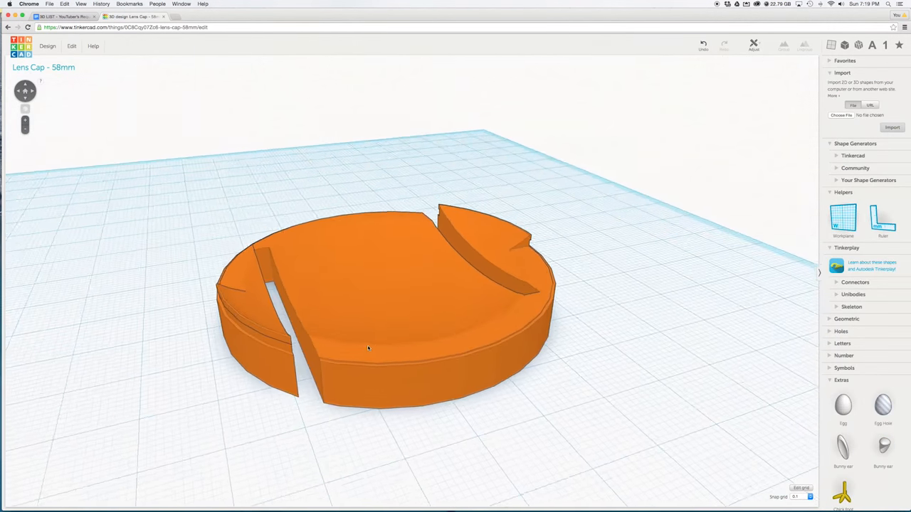
- Orbit to inspect the cap's hollow underside, then return to the top-down view
drag(367, 348, 456, 295)
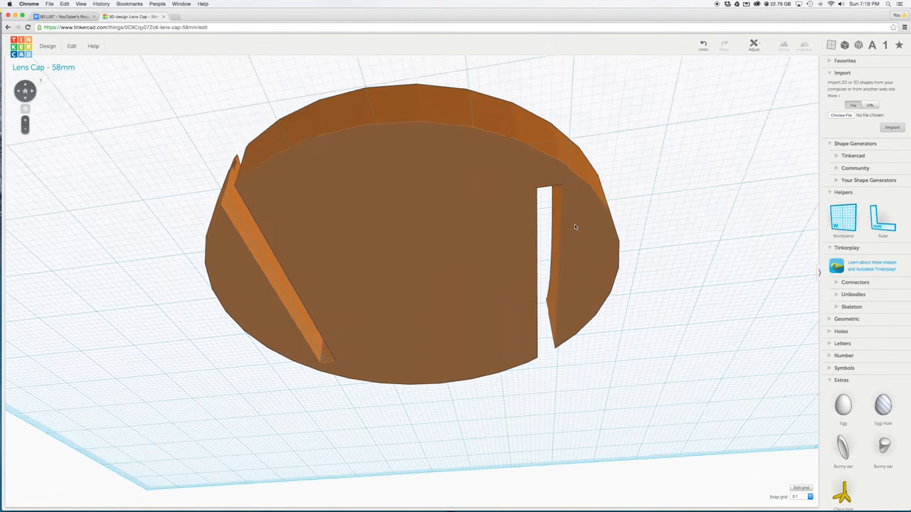
drag(575, 226, 440, 280)
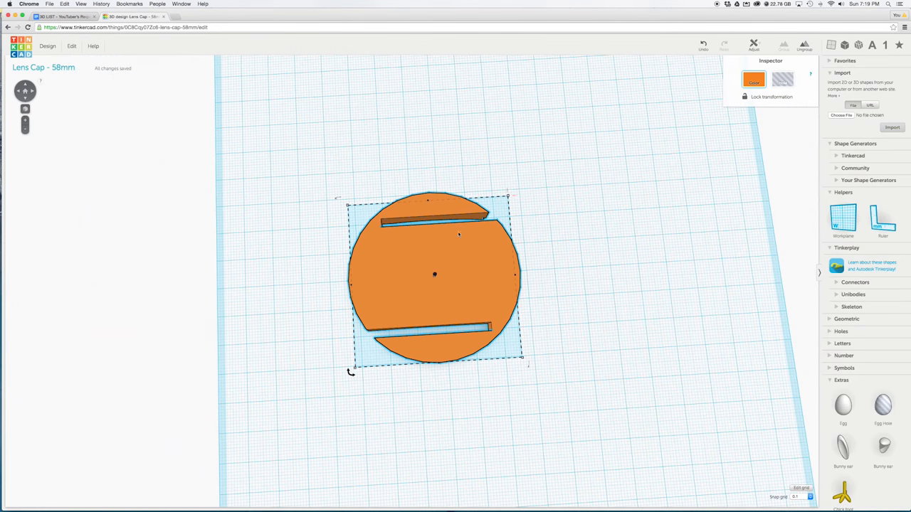
mouse_move(427, 277)
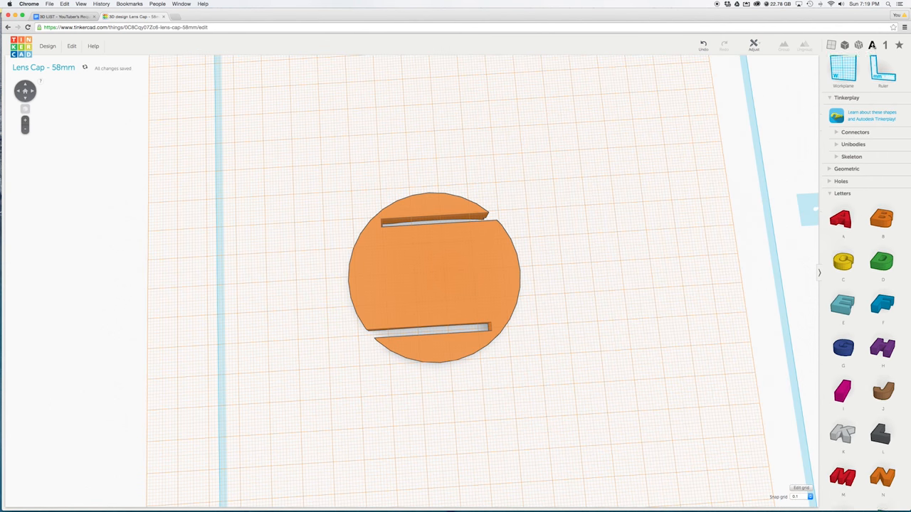
- Place the letters P, T, T on the cap, group them, and set them to Hole
scroll(down, 3)
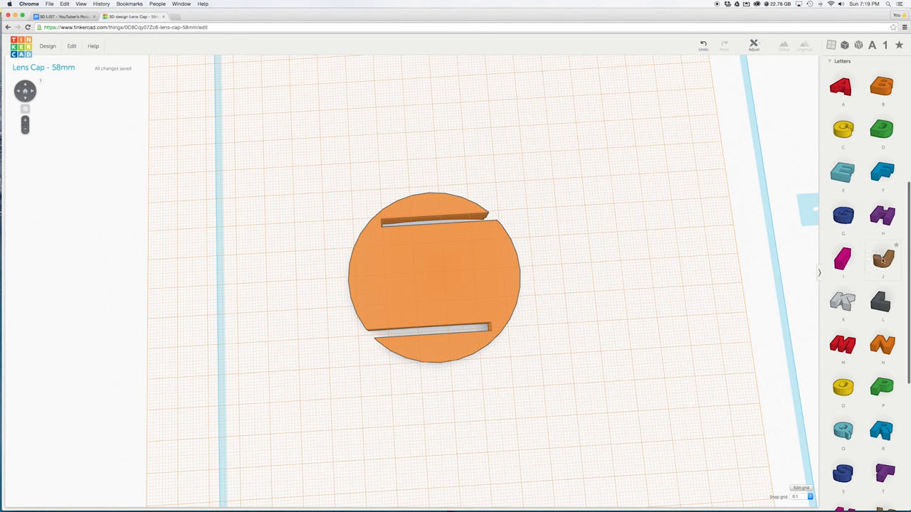
drag(883, 390, 653, 349)
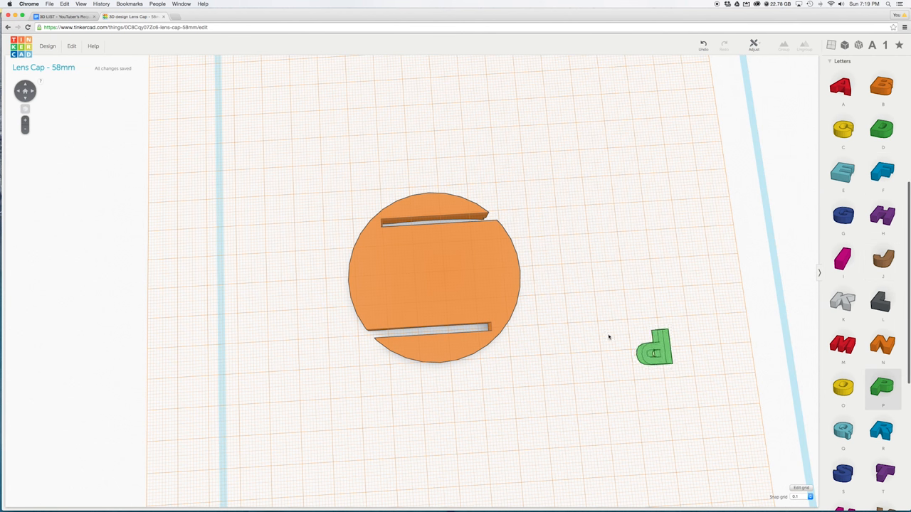
drag(655, 349, 388, 281)
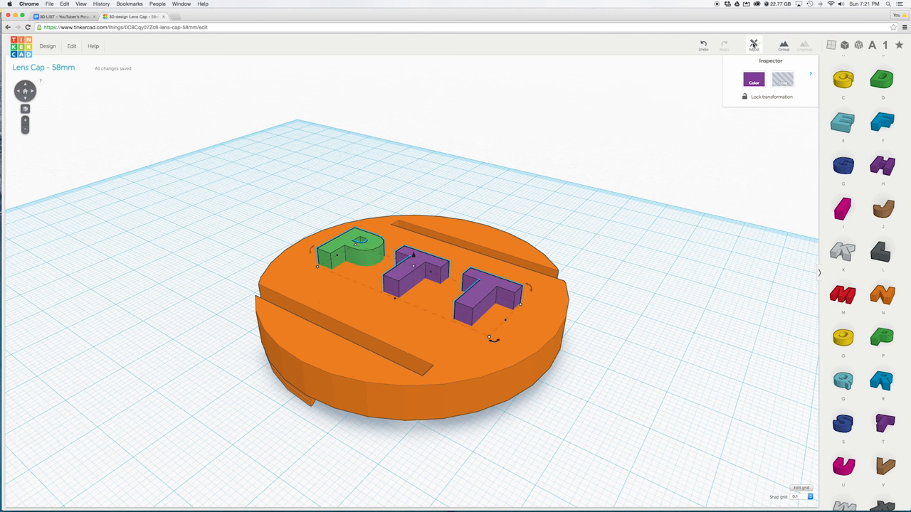
click(753, 79)
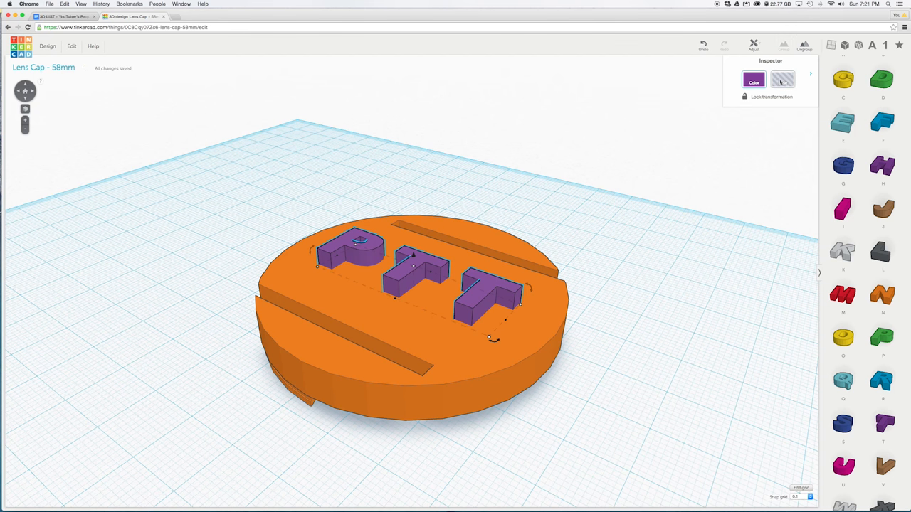
click(782, 79)
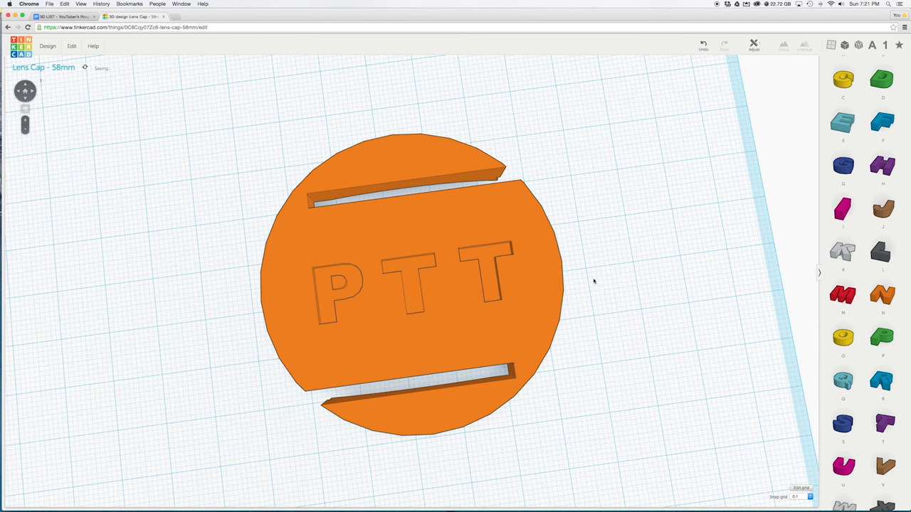
- Download the lens cap as an STL and lay it flat in MakerBot
click(411, 285)
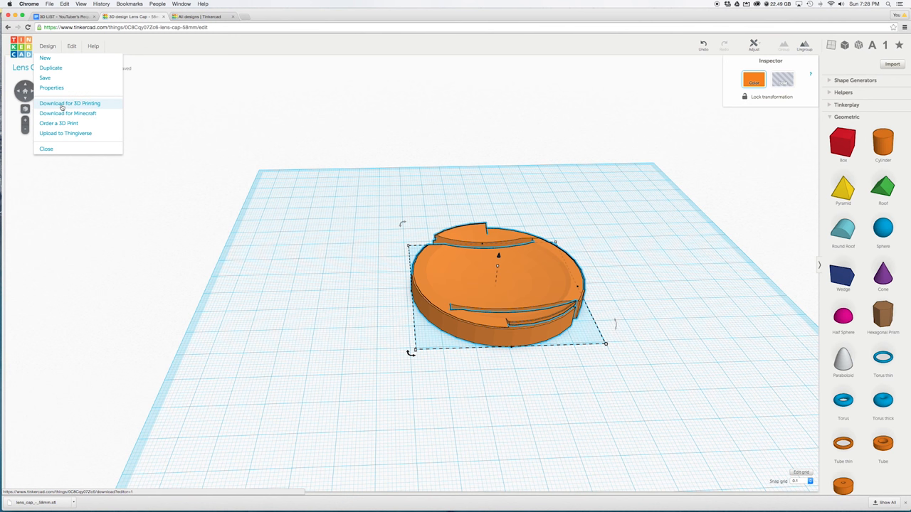
click(69, 104)
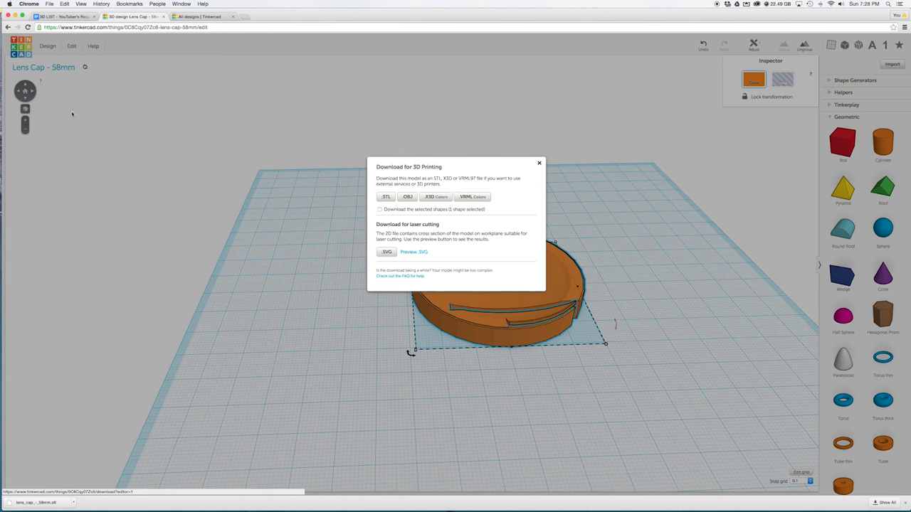
click(385, 197)
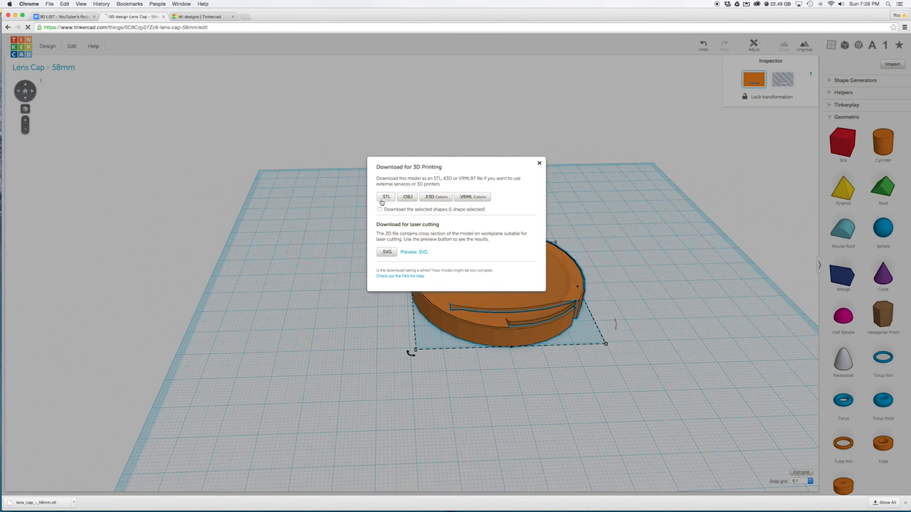
click(386, 198)
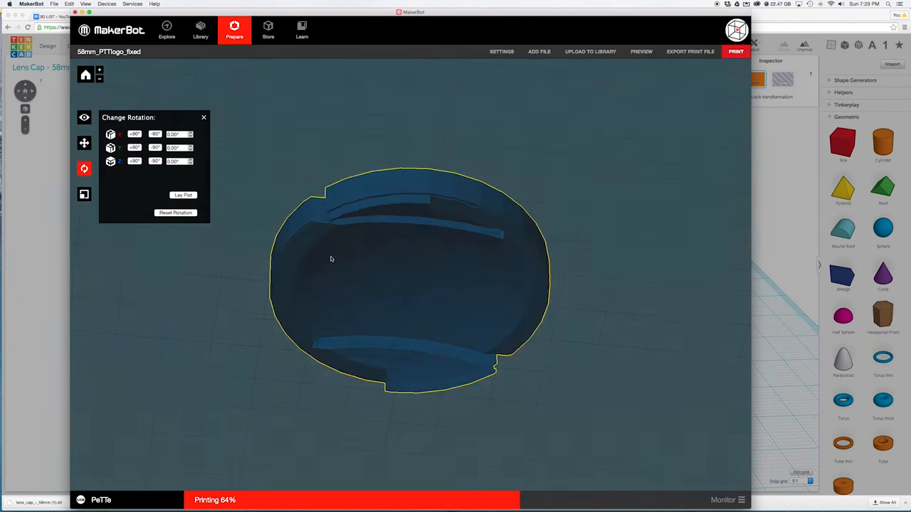
click(183, 194)
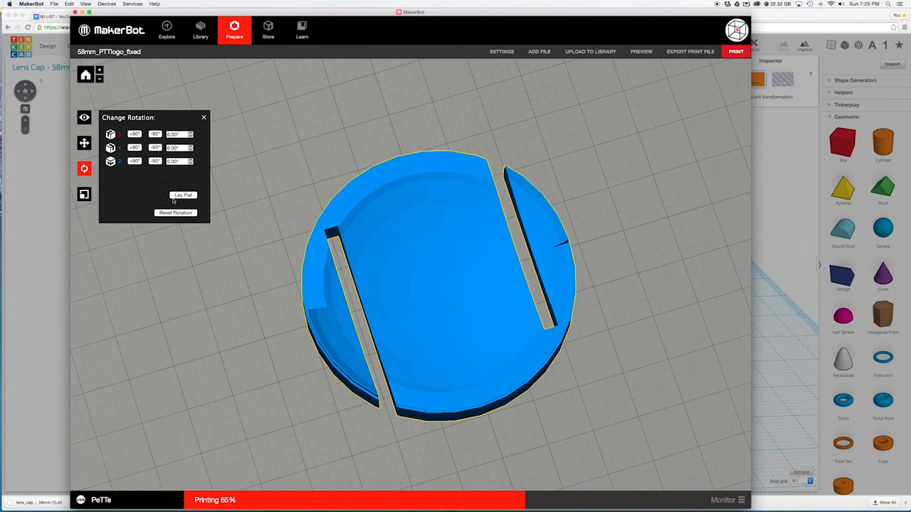